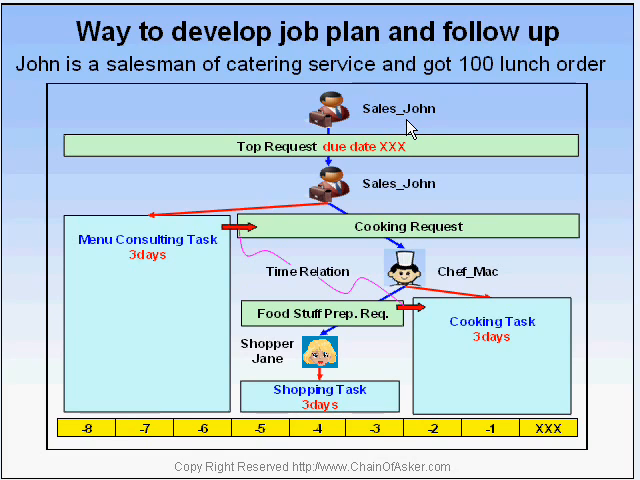
mouse_move(342, 186)
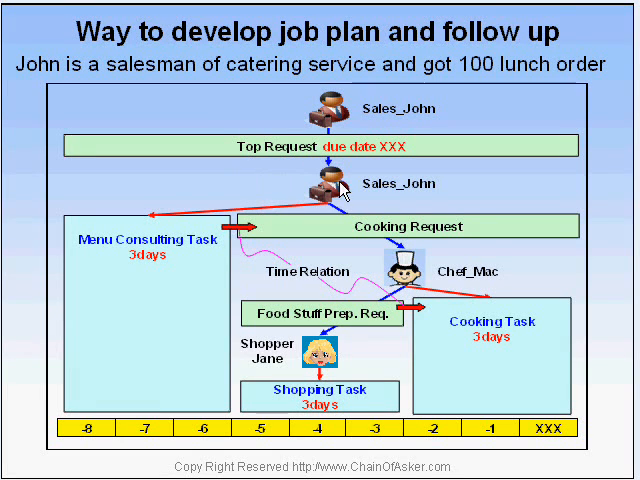
mouse_move(248, 180)
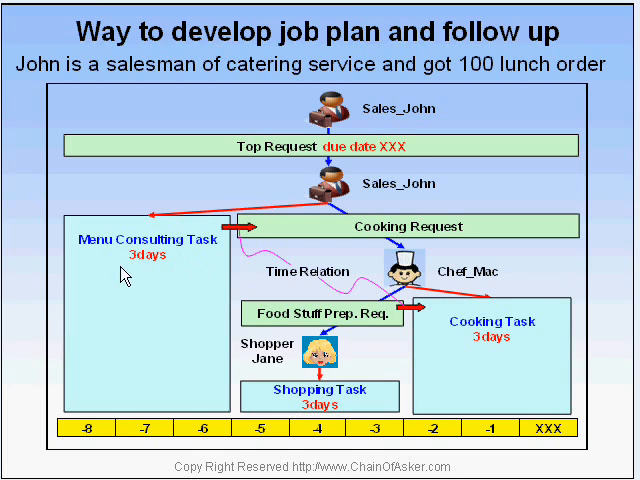
mouse_move(456, 236)
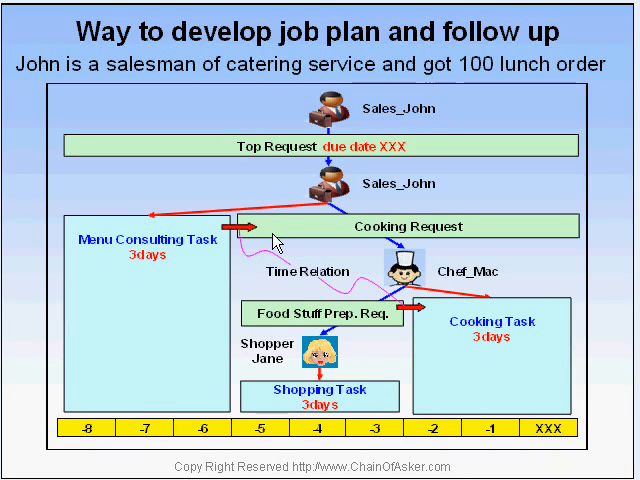
mouse_move(460, 346)
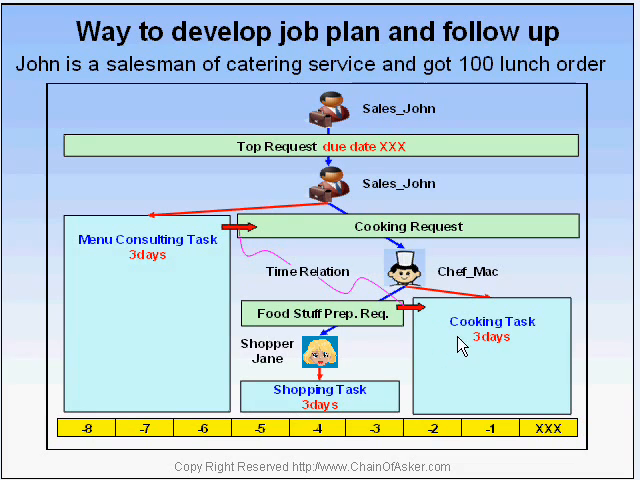
mouse_move(504, 352)
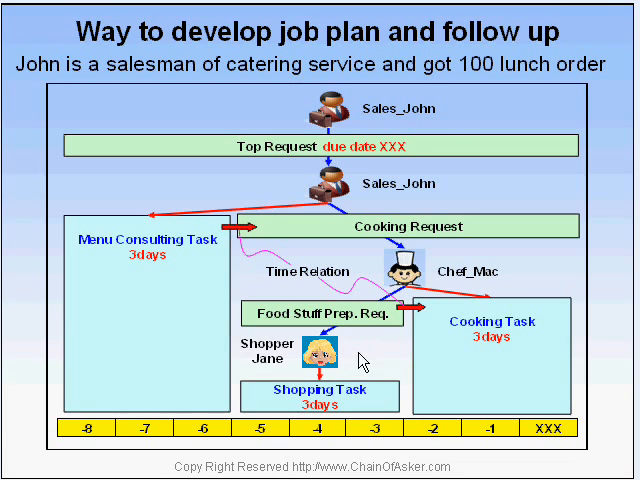
mouse_move(422, 322)
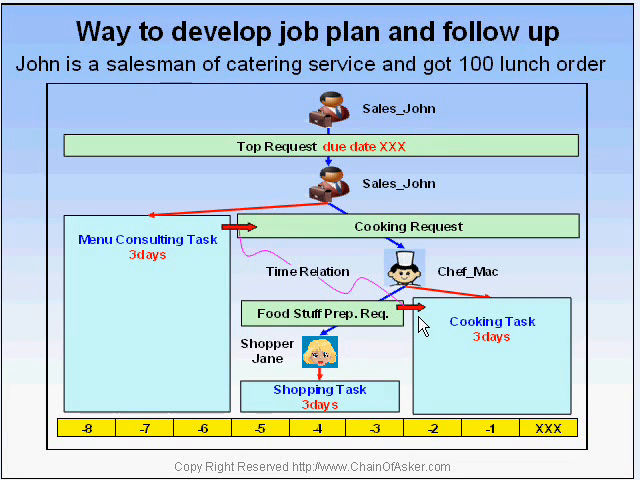
mouse_move(348, 402)
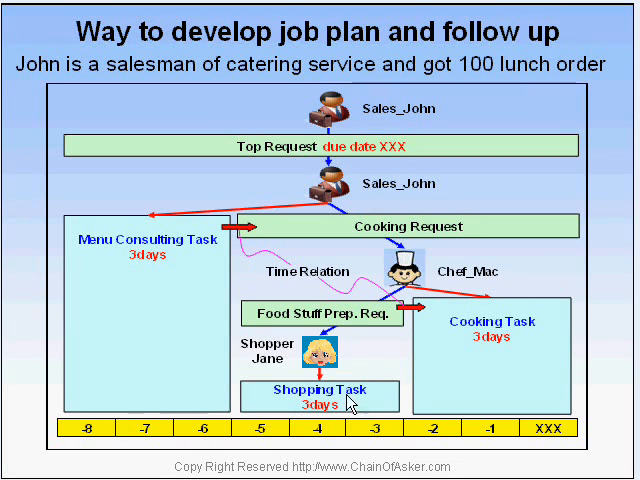
mouse_move(564, 448)
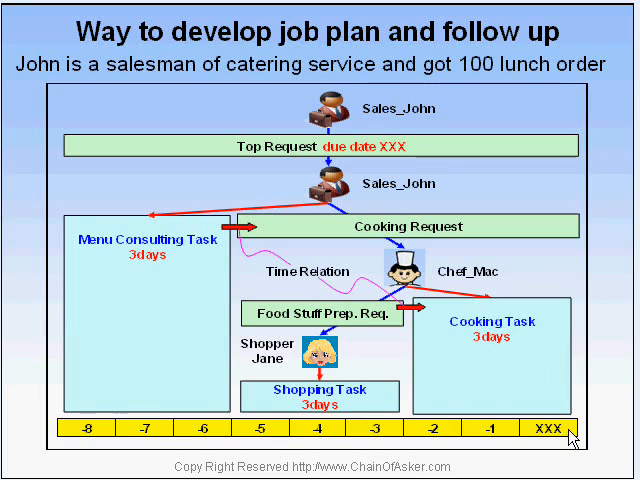
mouse_move(468, 188)
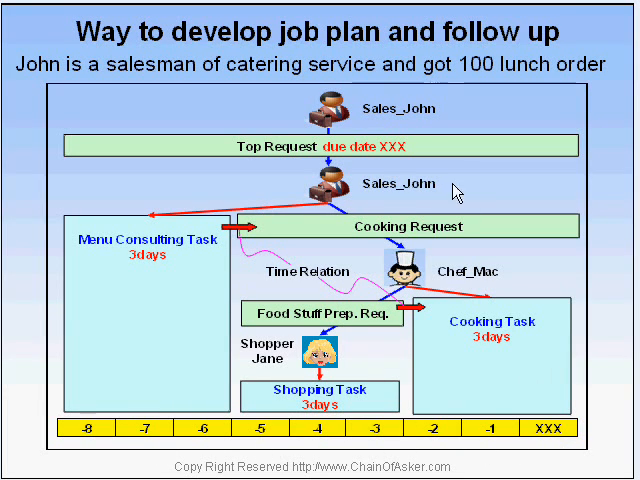
mouse_move(330, 430)
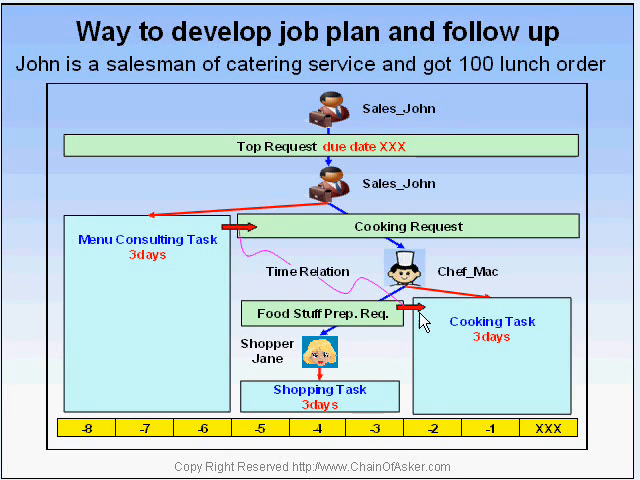
mouse_move(382, 362)
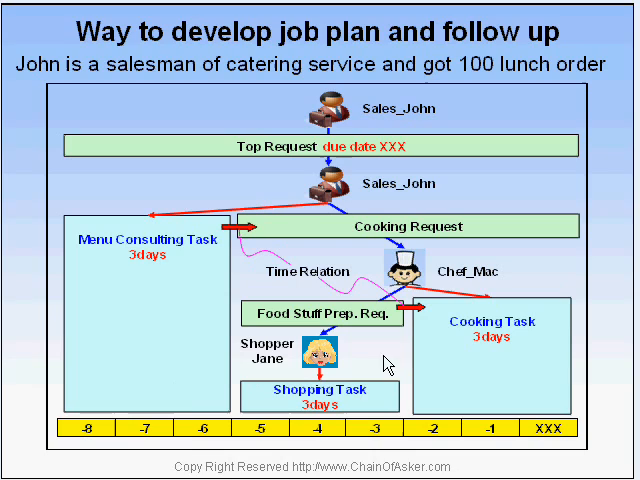
mouse_move(450, 386)
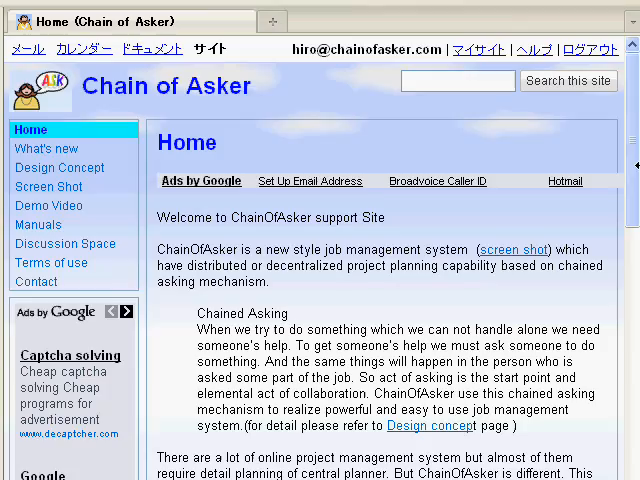
Step: Launch the ChainOfAsker application from the 'Open ChainOfAsker' link on the Home page
scroll(down, 3)
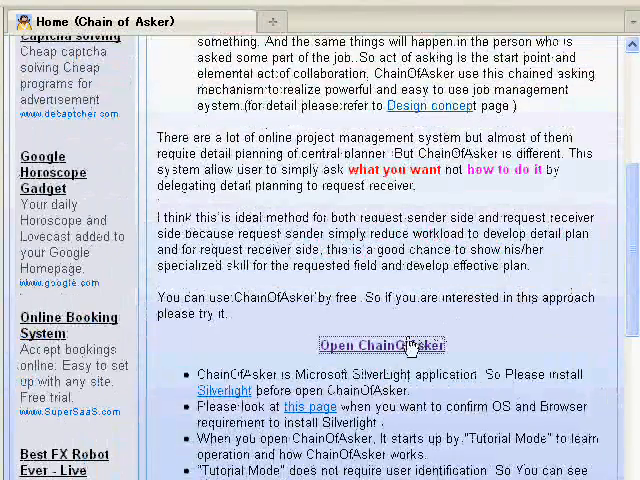
click(382, 344)
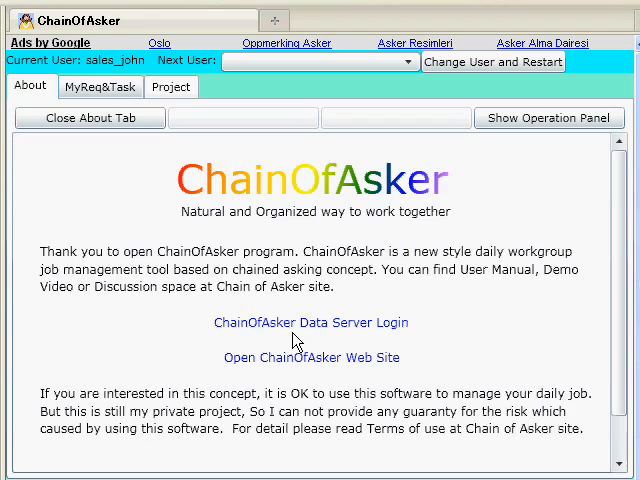
Step: Log in to the ChainOfAsker data server so the sales_john project tree loads
click(172, 88)
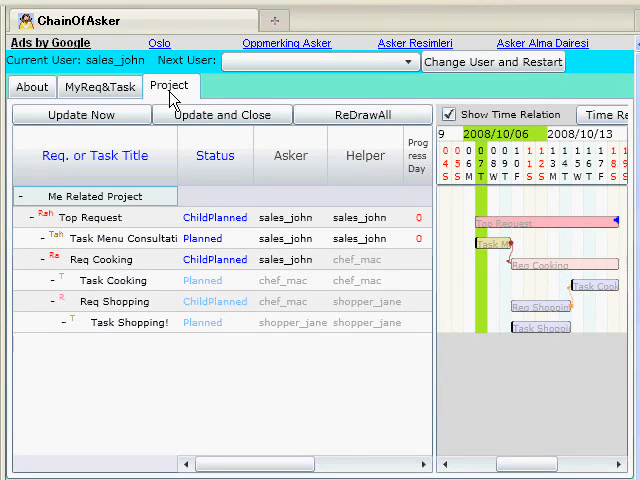
mouse_move(332, 100)
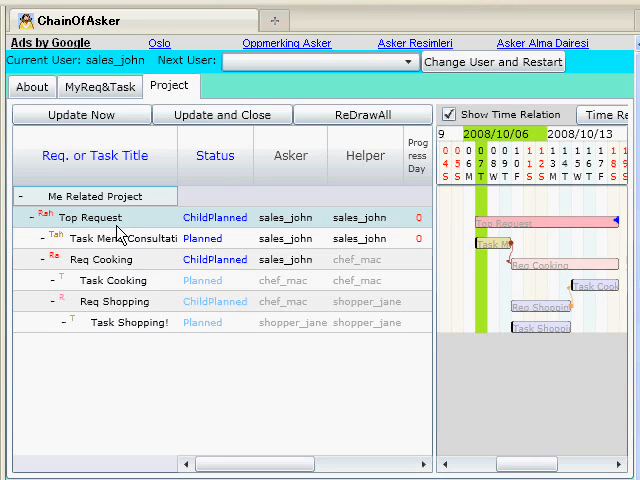
mouse_move(344, 224)
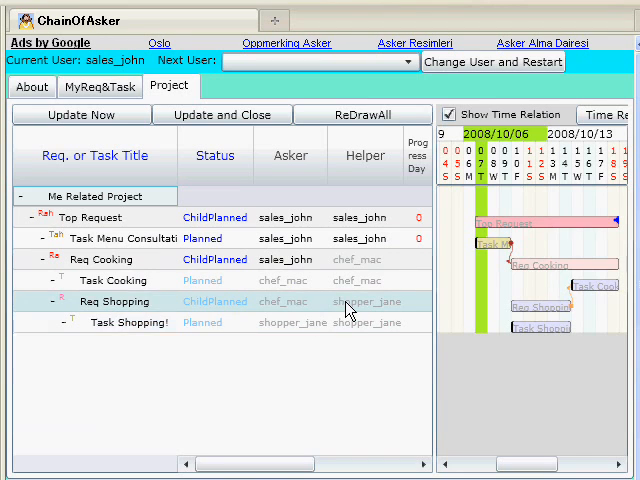
click(128, 322)
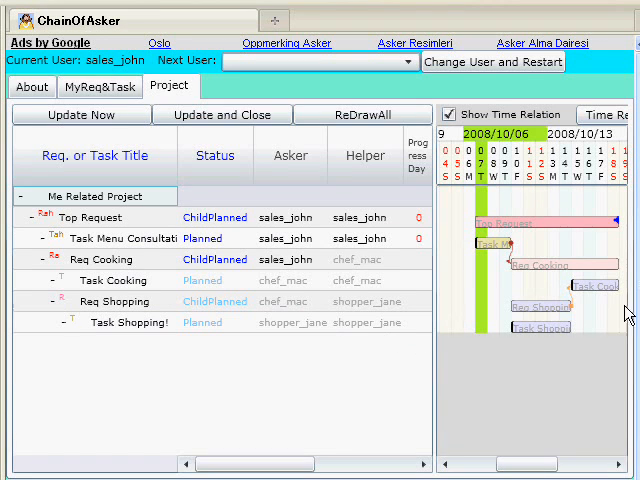
mouse_move(520, 356)
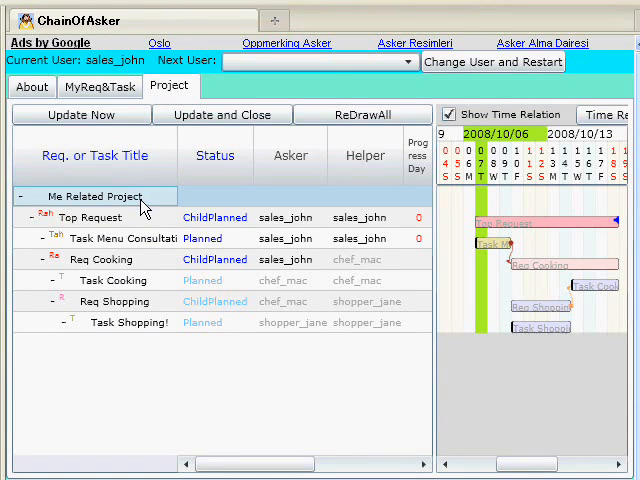
mouse_move(156, 204)
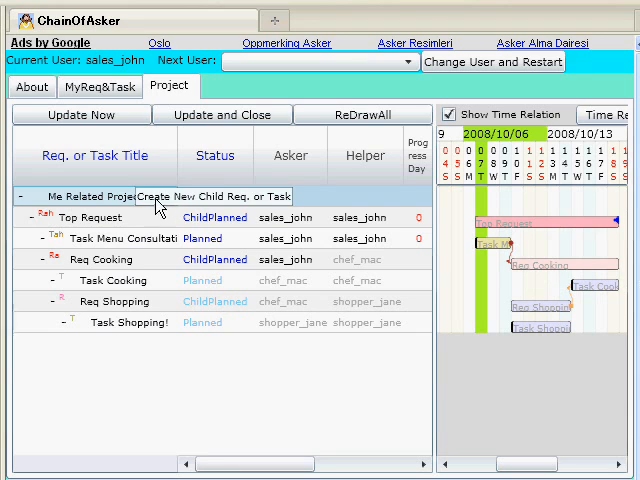
Step: Start a new draft child request under 'Me Related Project' with sales_john as asker
click(212, 196)
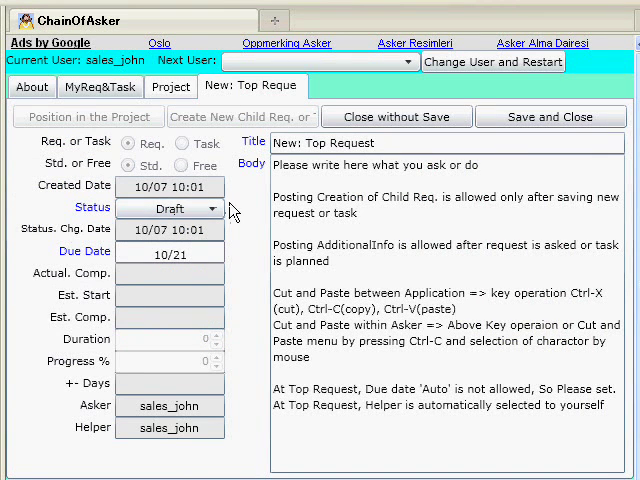
mouse_move(252, 196)
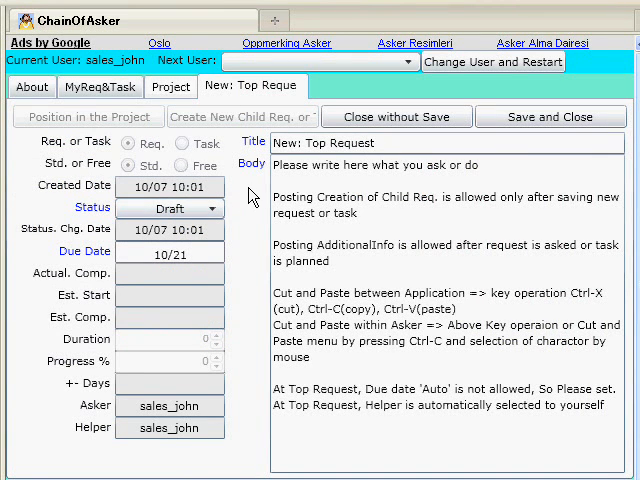
mouse_move(240, 178)
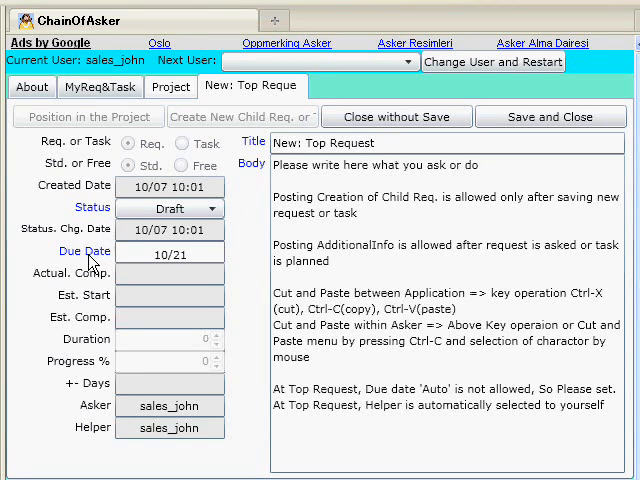
mouse_move(96, 452)
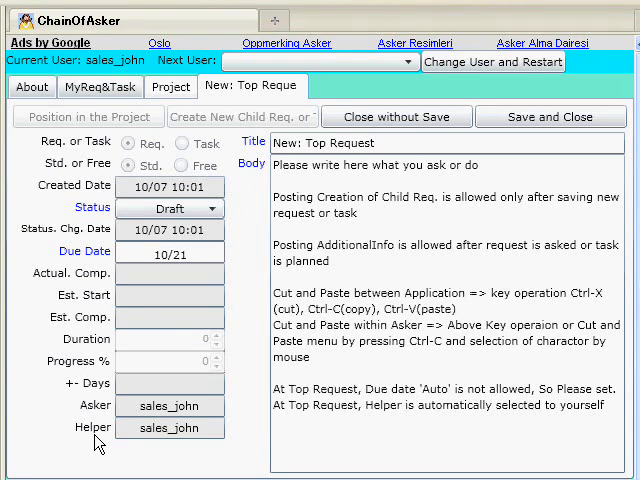
mouse_move(208, 458)
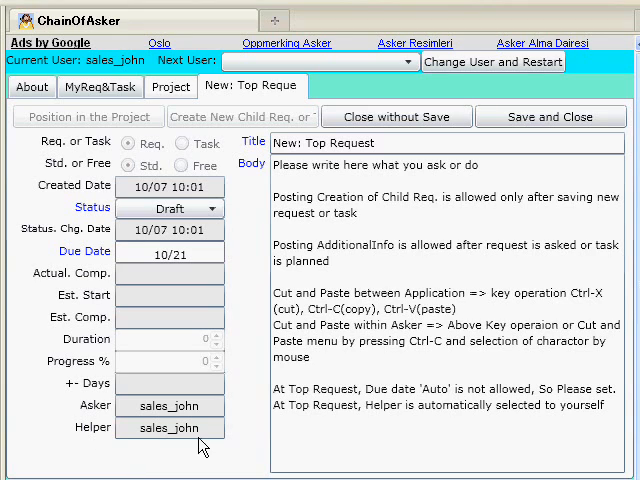
mouse_move(162, 448)
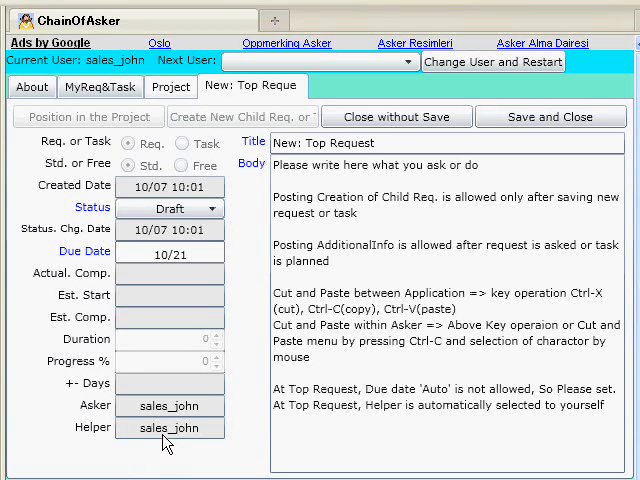
mouse_move(168, 262)
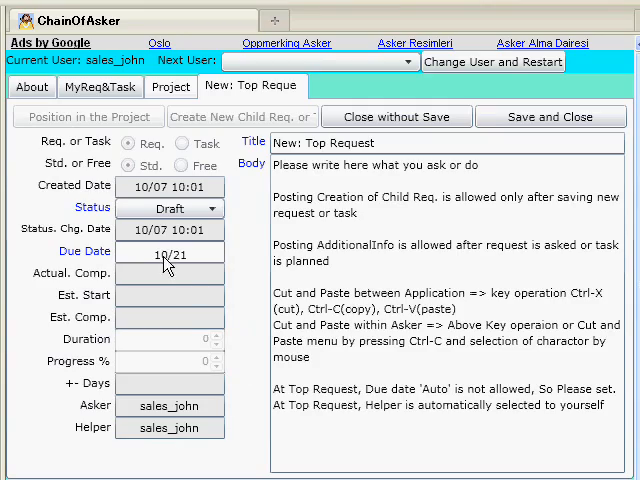
Step: Set the due date of 'My Top Req.' to 10/21 before saving it to the project tree
click(170, 252)
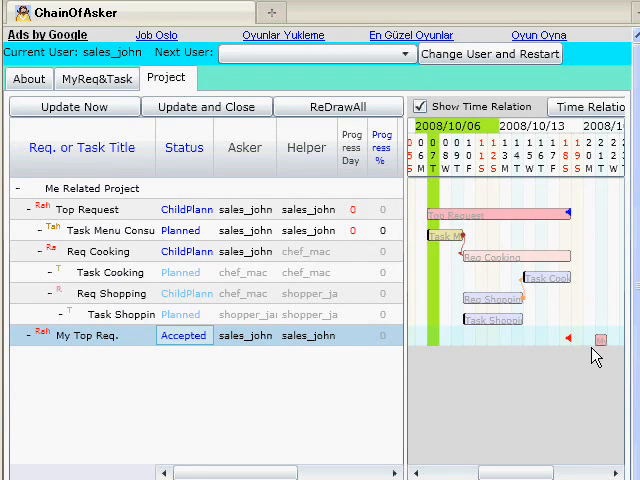
mouse_move(112, 356)
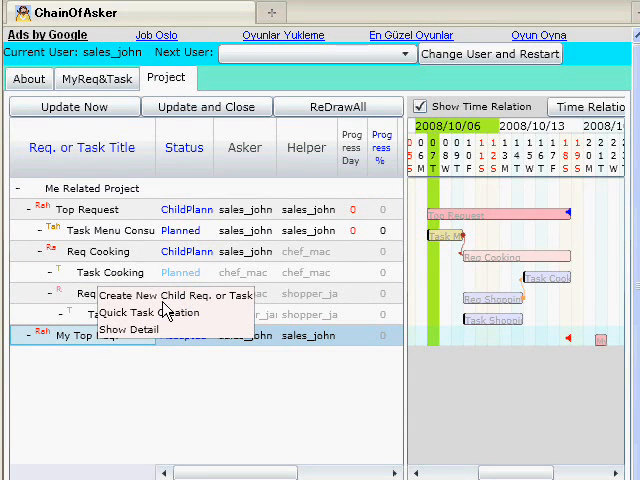
mouse_move(224, 296)
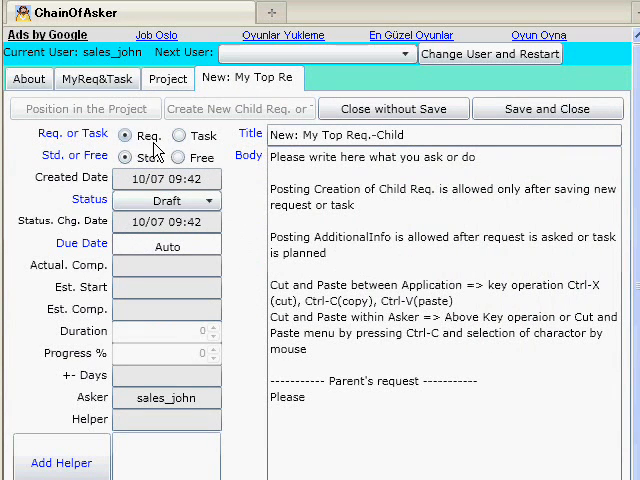
mouse_move(210, 150)
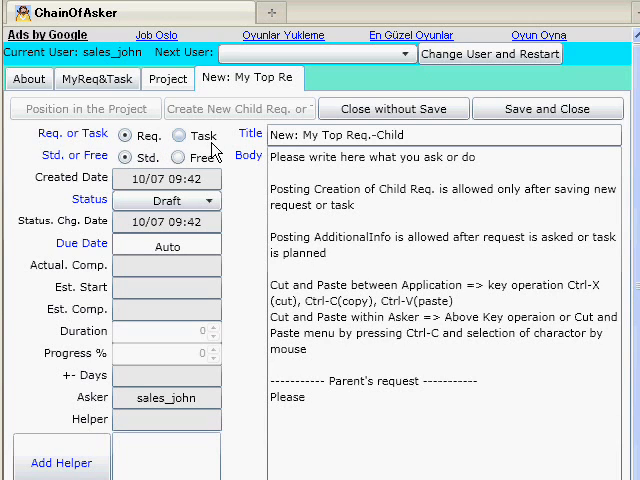
Step: Make 'My Top Req.-Child' a standard task and set its duration
click(180, 136)
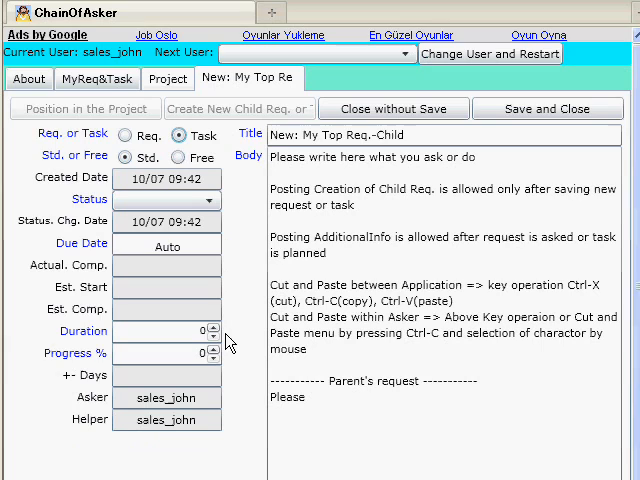
mouse_move(100, 344)
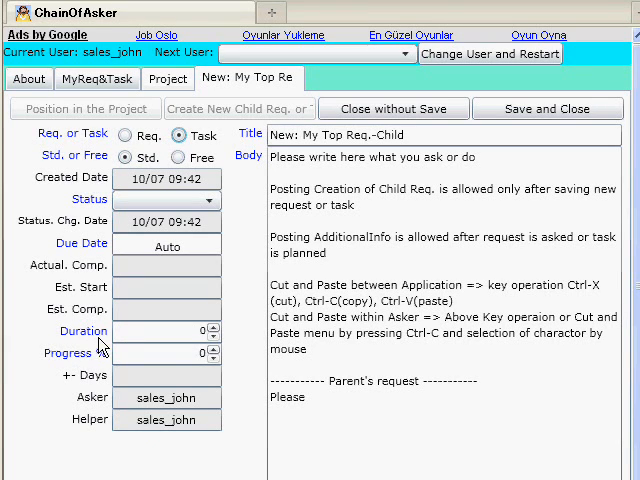
click(212, 326)
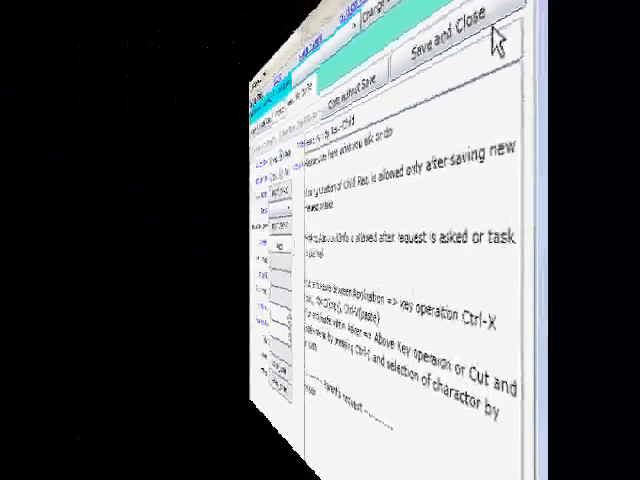
Step: Save and close the child task so a new child request can be drafted under My Top Req
click(452, 38)
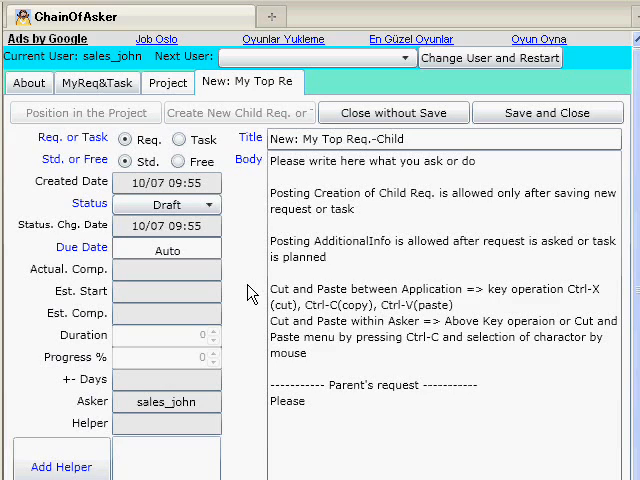
mouse_move(236, 432)
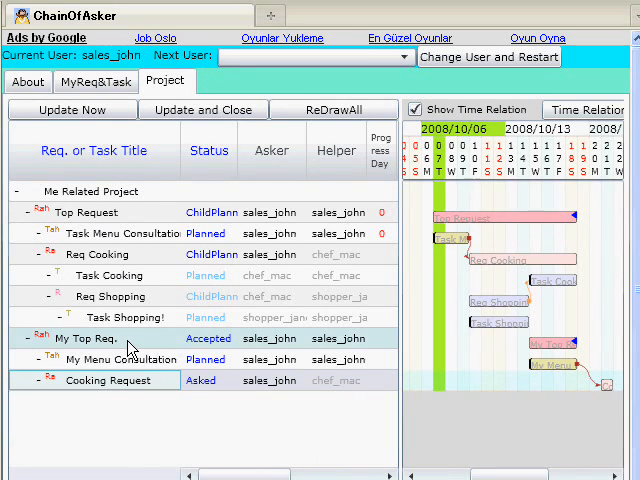
Step: Select the Cooking Request and My Menu Consultation rows to bring the Cooking Request bar into view
click(120, 360)
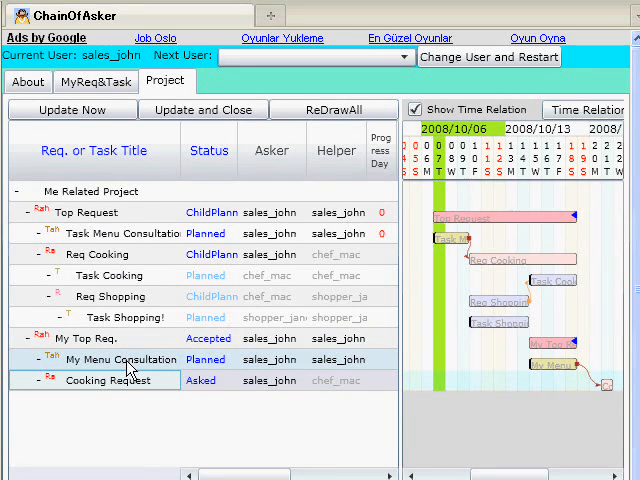
click(100, 380)
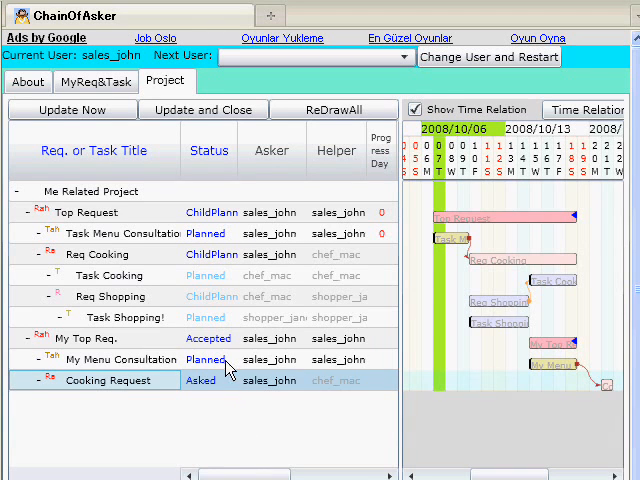
click(208, 338)
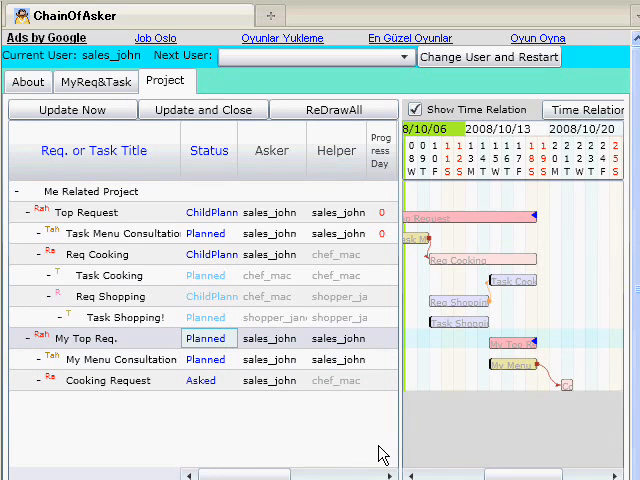
mouse_move(470, 218)
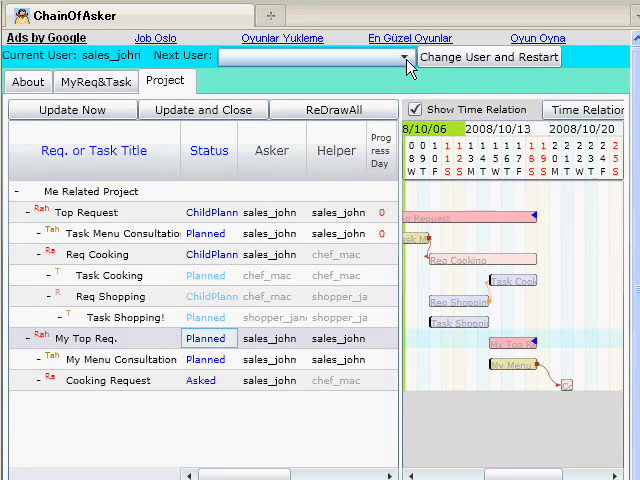
Step: Switch the session to chef_mac via Next User and Change User and Restart
click(400, 56)
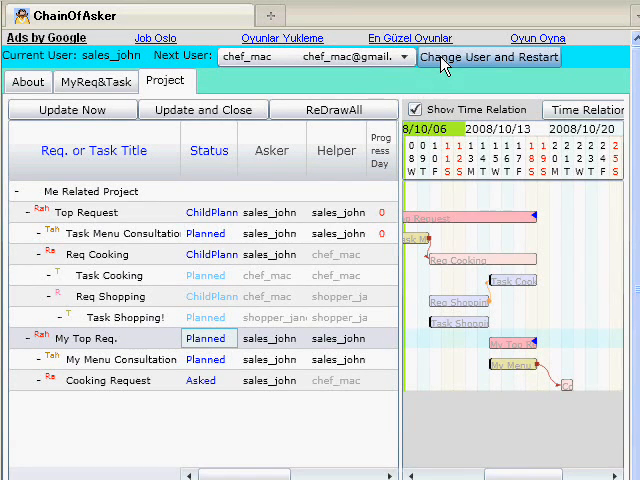
click(488, 56)
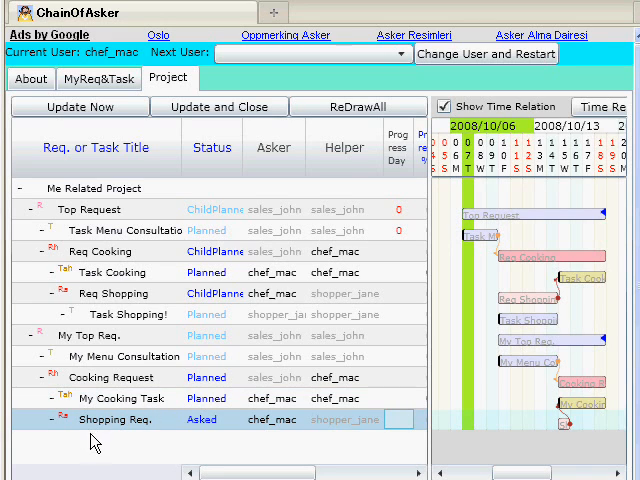
mouse_move(580, 408)
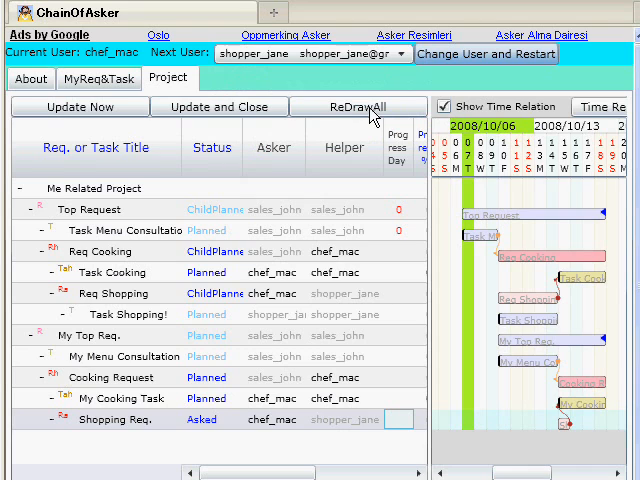
Step: Restart the session as shopper_jane so Shopping Req. shows her as helper
click(504, 54)
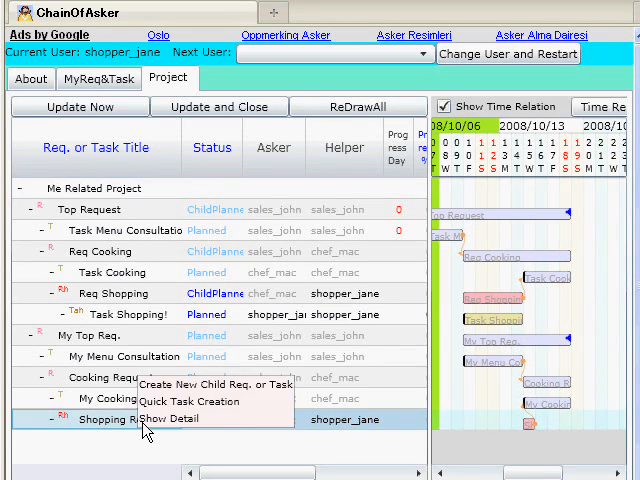
Step: Quick-create a 'Shopping' task under Shopping Req. with its duration set and the parent marked Planned
click(188, 388)
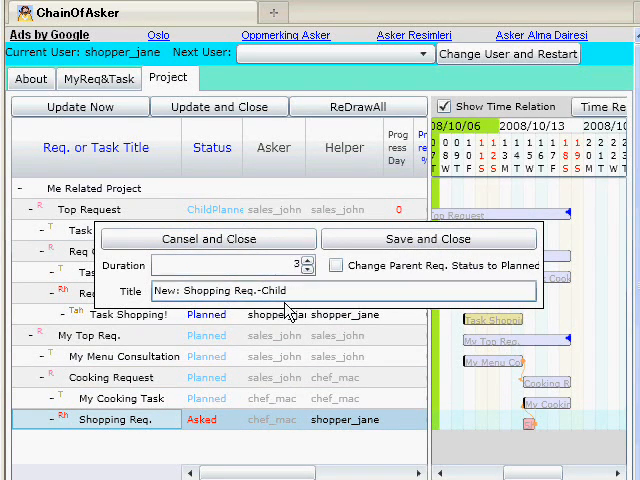
click(336, 264)
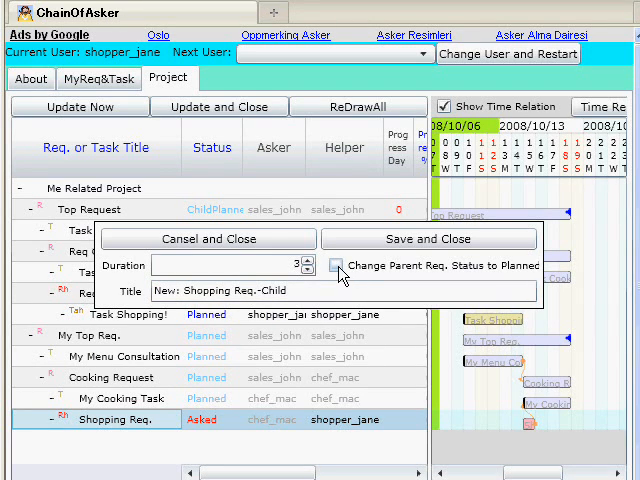
click(336, 264)
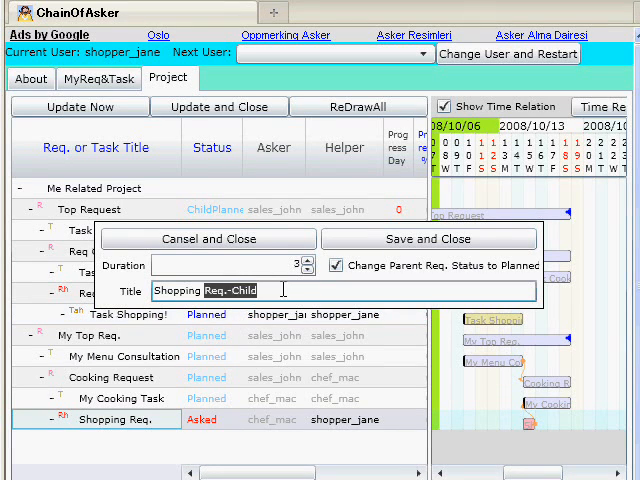
click(428, 240)
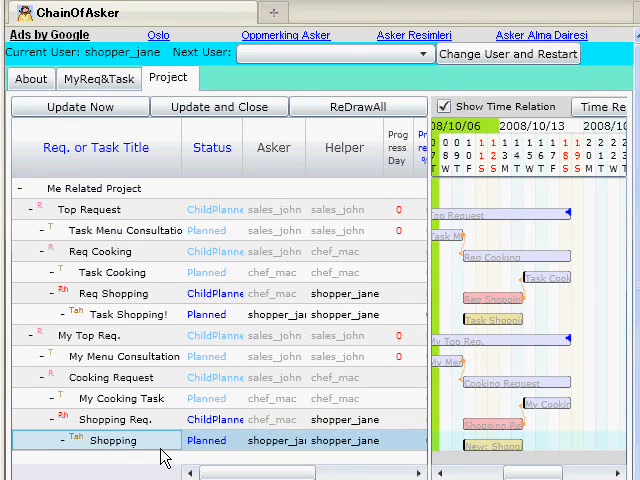
mouse_move(494, 440)
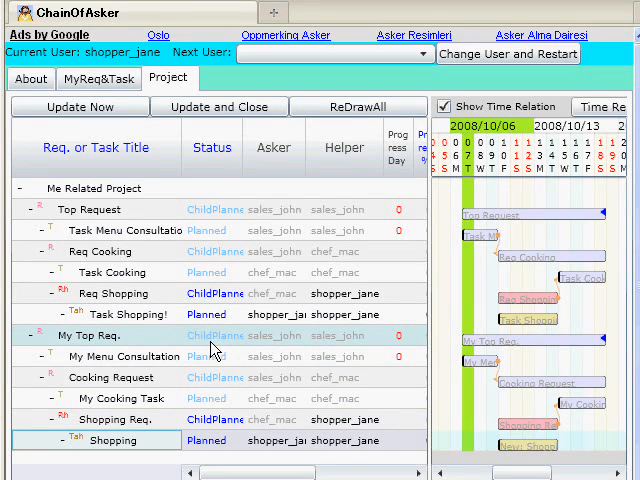
mouse_move(202, 352)
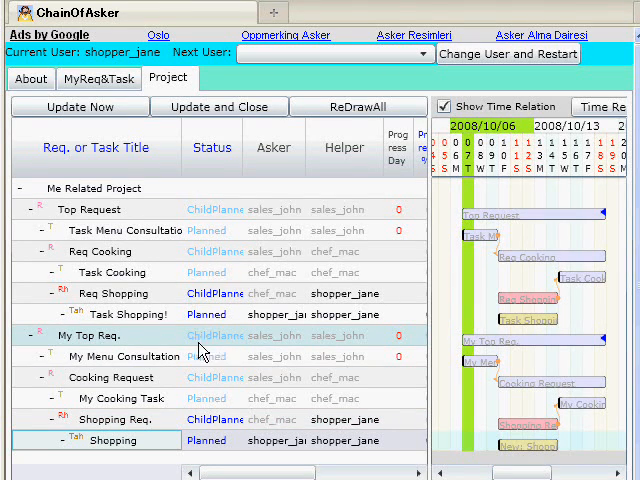